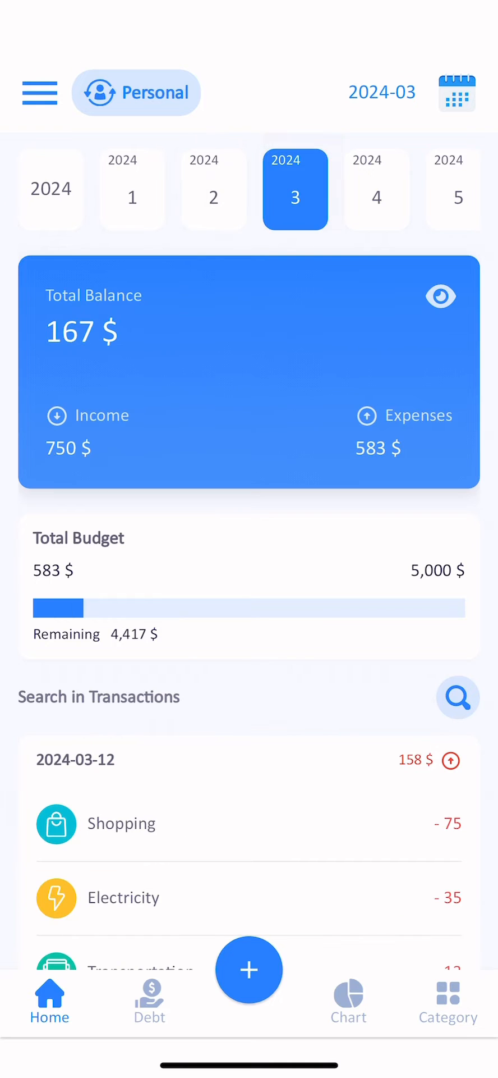
Record a 45 $ Shopping expense dated 2024-03-16 at 12:28
{"action": "left_click", "coordinate": [456, 93]}
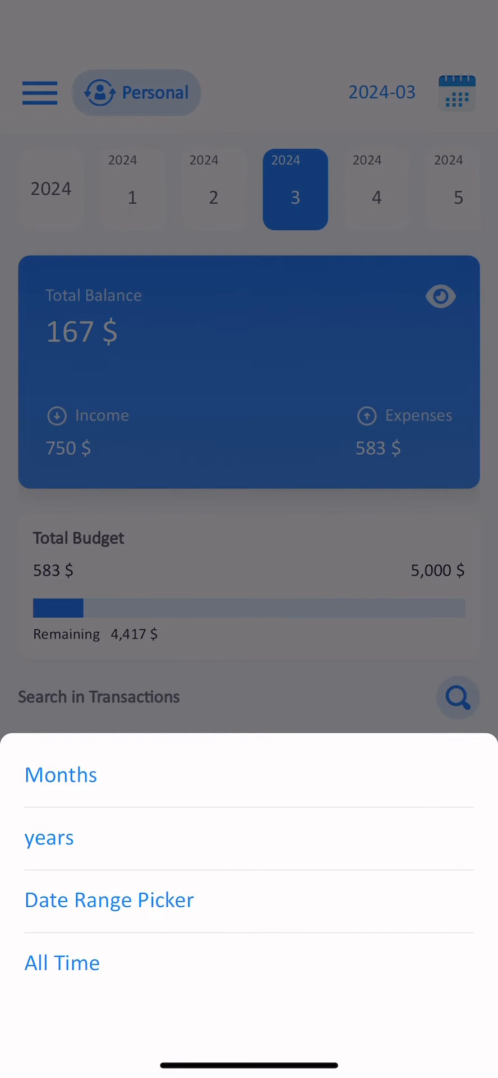
{"action": "left_click", "coordinate": [61, 962]}
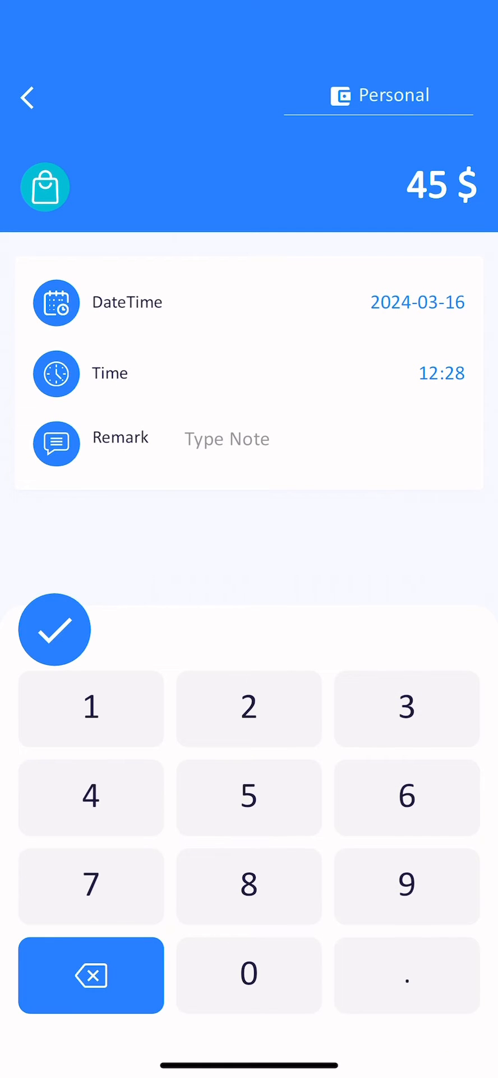
{"action": "left_click", "coordinate": [55, 630]}
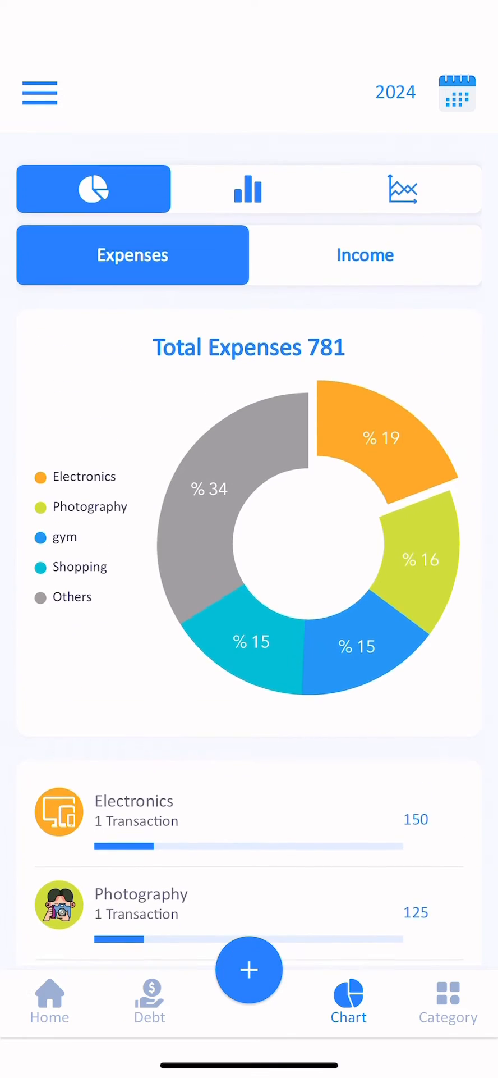
View the income and expenses trend chart, then scroll the Category list
{"action": "left_click", "coordinate": [402, 189]}
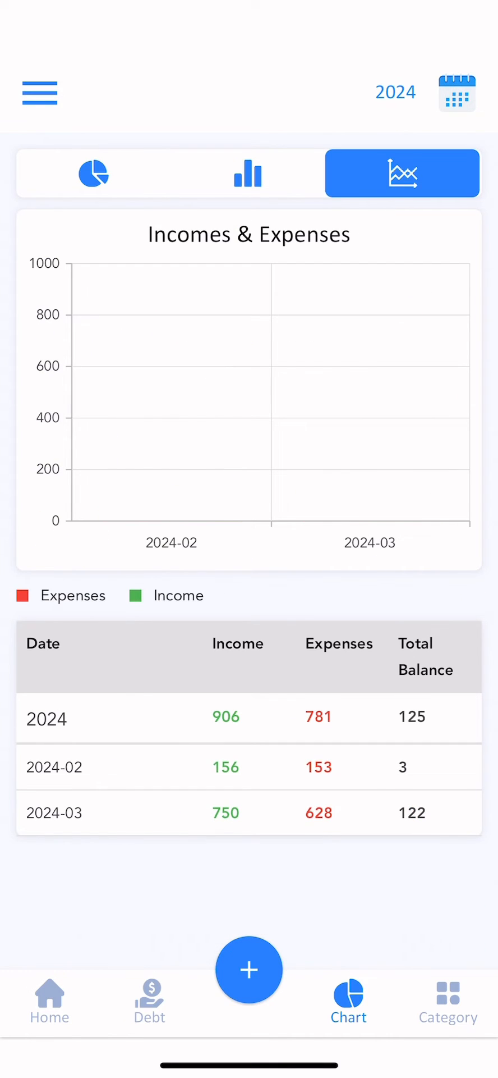
{"action": "left_click", "coordinate": [448, 1001]}
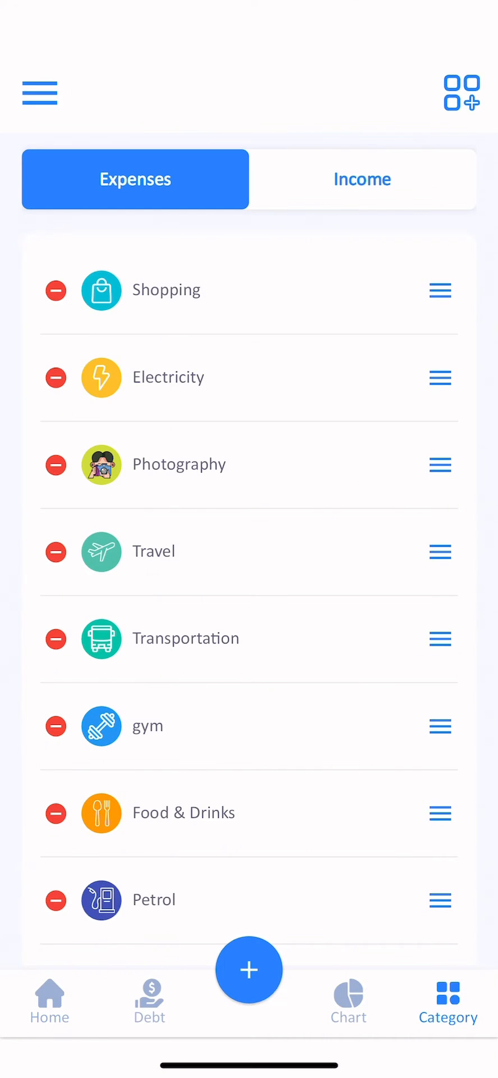
{"action": "scroll", "scroll_direction": "down", "scroll_amount": 3}
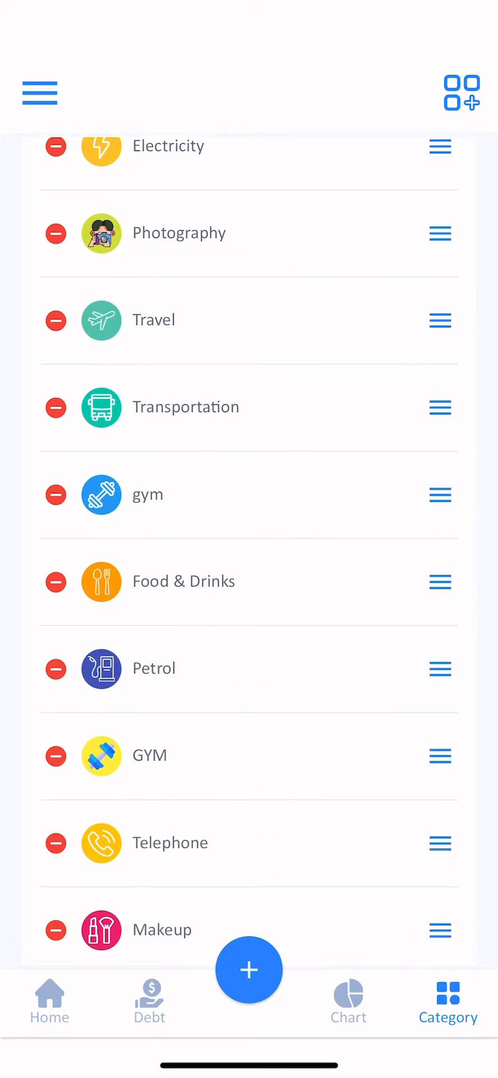
{"action": "scroll", "scroll_direction": "down", "scroll_amount": 3}
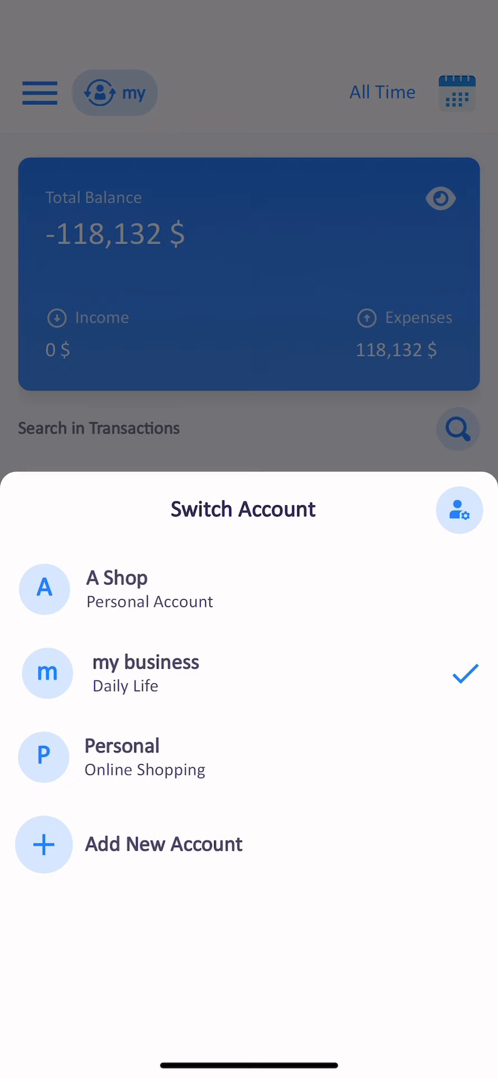
Make Personal the active account and check its Backup & Restore page
{"action": "left_click", "coordinate": [122, 757]}
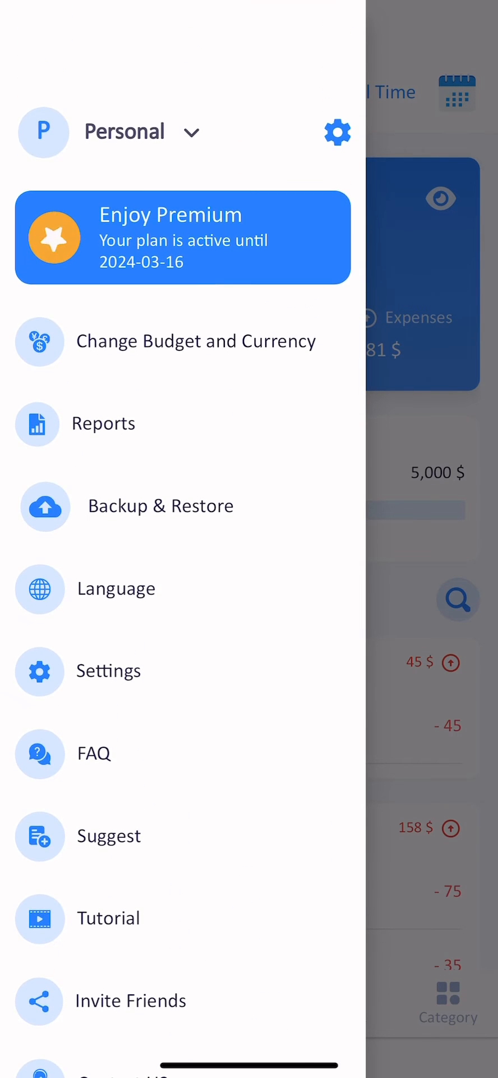
{"action": "left_click", "coordinate": [160, 506]}
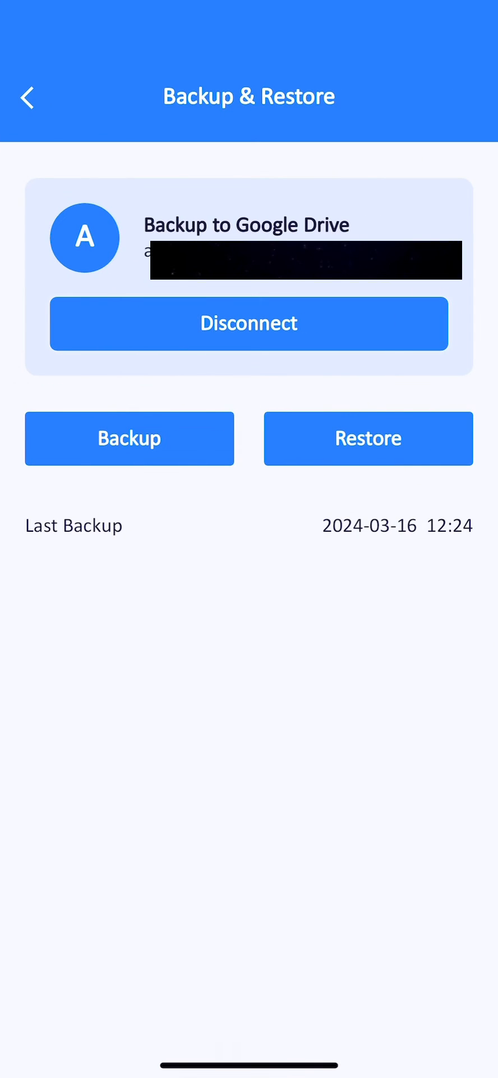
{"action": "left_click", "coordinate": [27, 96]}
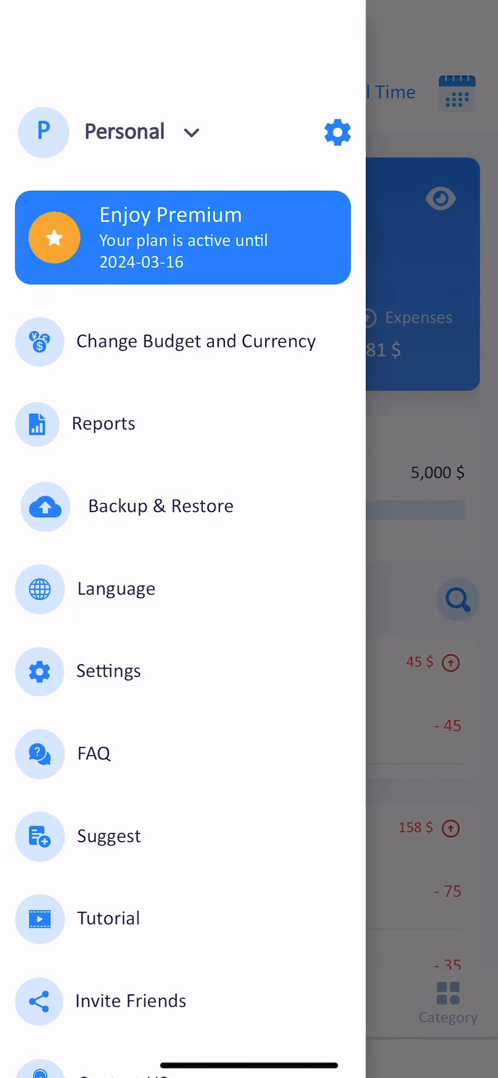
Turn off the monthly budget, then view the Reports page for 2024-03-01 to 2024-03-16
{"action": "left_click", "coordinate": [195, 341]}
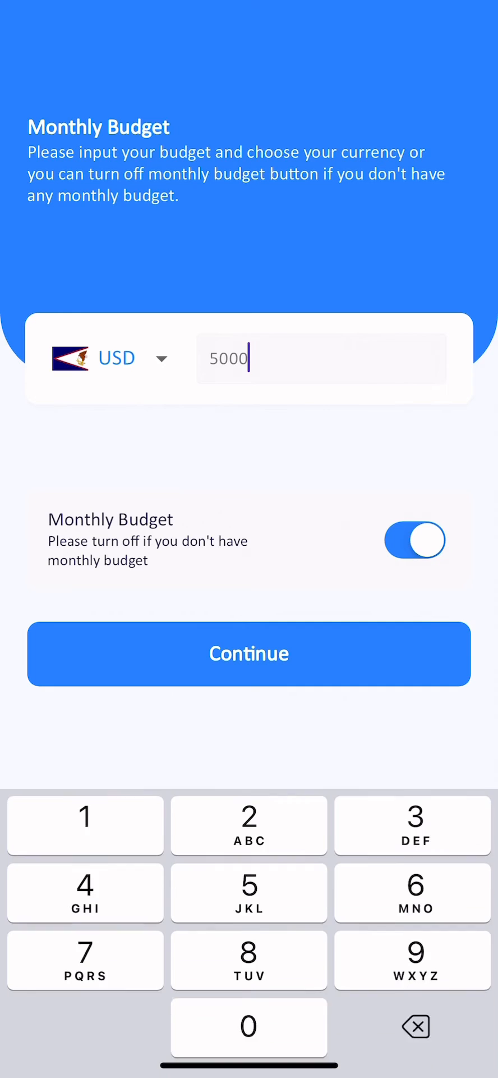
{"action": "left_click", "coordinate": [415, 540]}
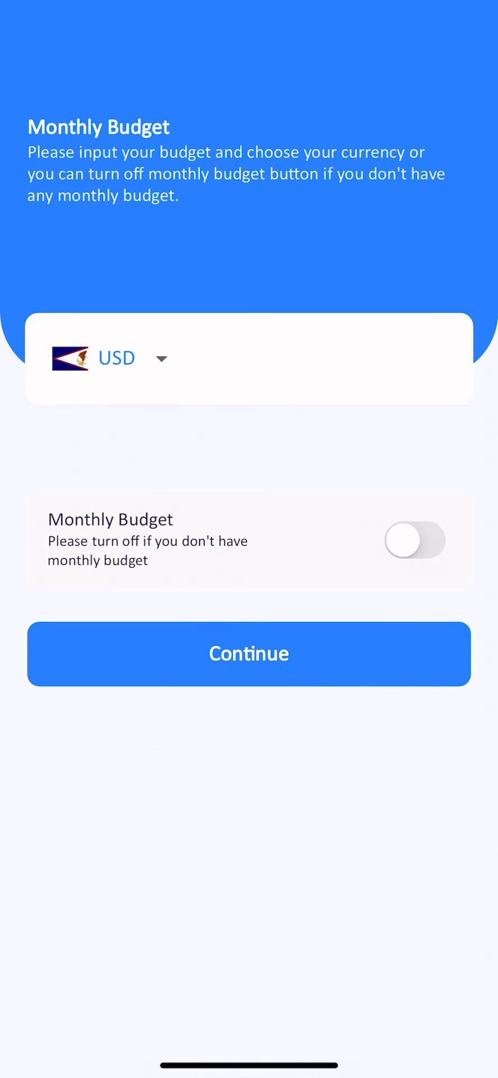
{"action": "left_click", "coordinate": [248, 653]}
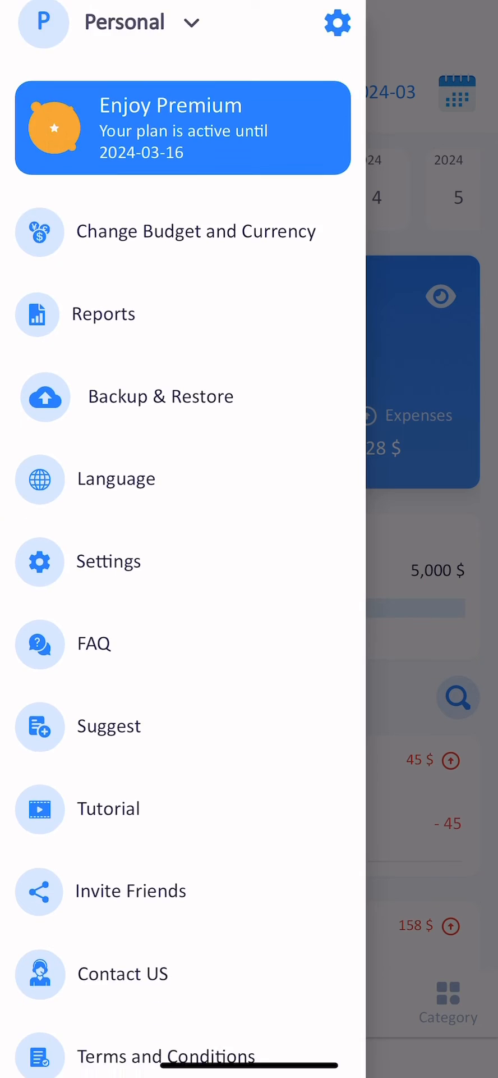
{"action": "left_click", "coordinate": [104, 313]}
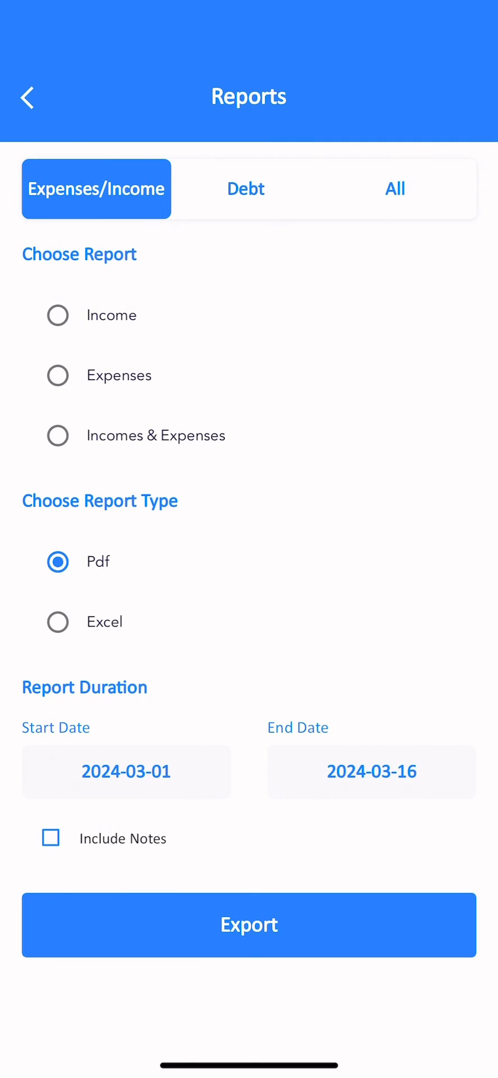
{"action": "left_click", "coordinate": [394, 189]}
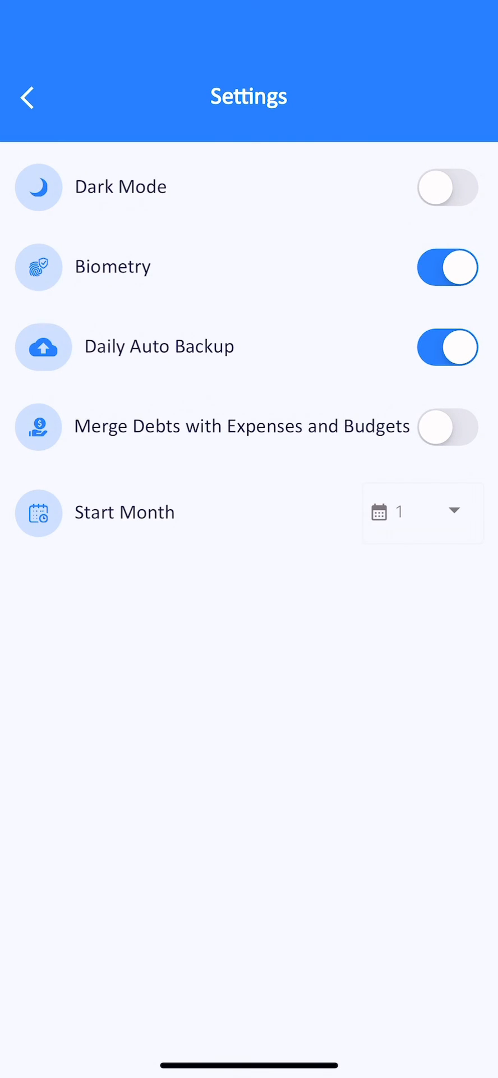
Toggle Dark Mode on and off, then show the Start Month day choices
{"action": "left_click", "coordinate": [448, 187]}
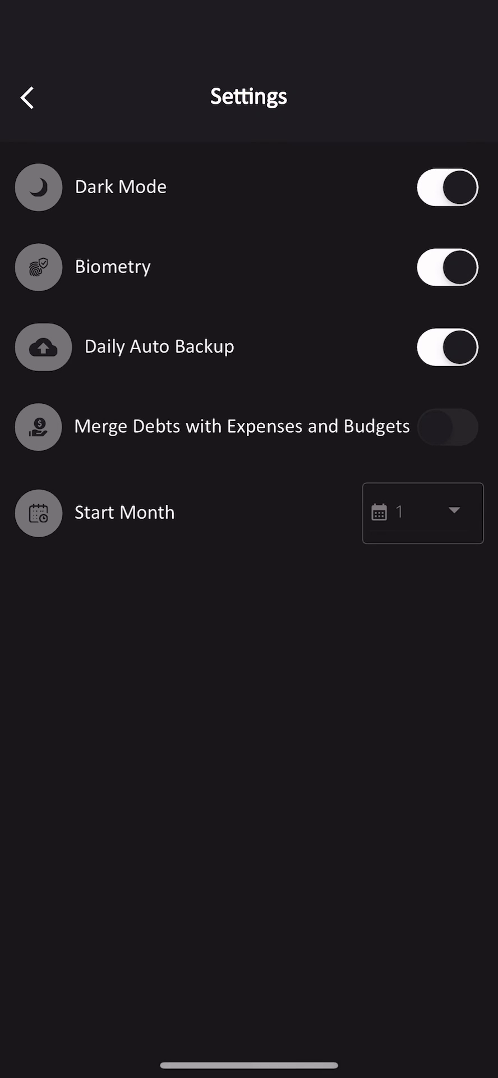
{"action": "left_click", "coordinate": [448, 187]}
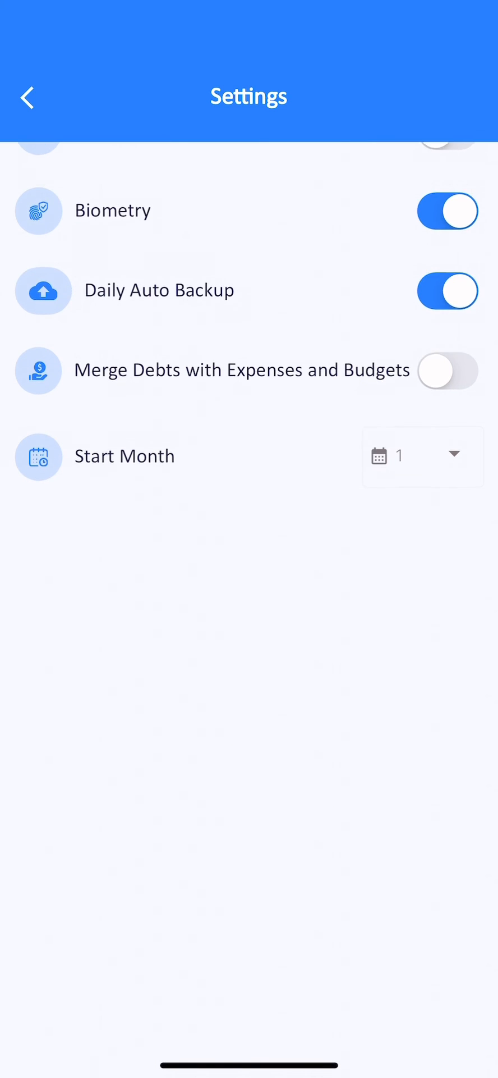
{"action": "scroll", "scroll_direction": "down", "scroll_amount": 3}
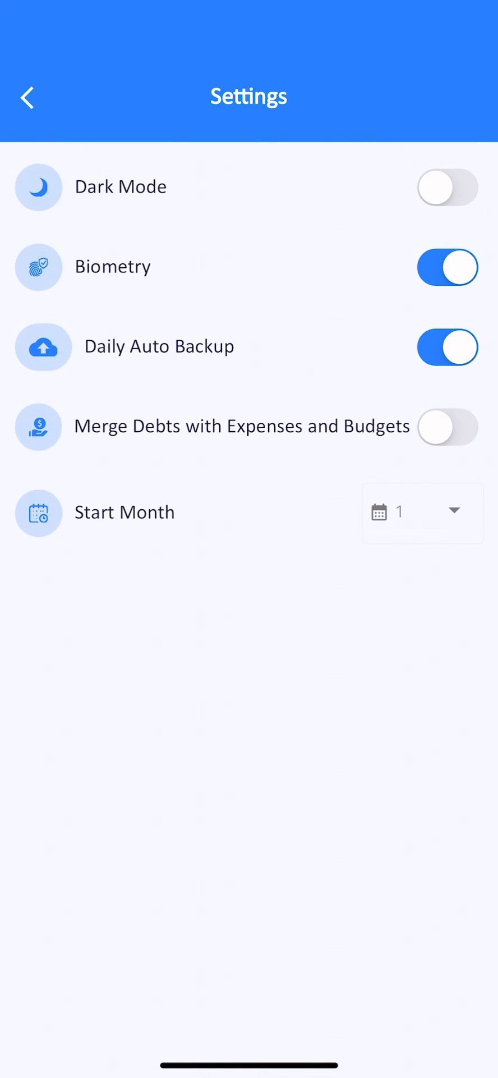
{"action": "left_click", "coordinate": [422, 512]}
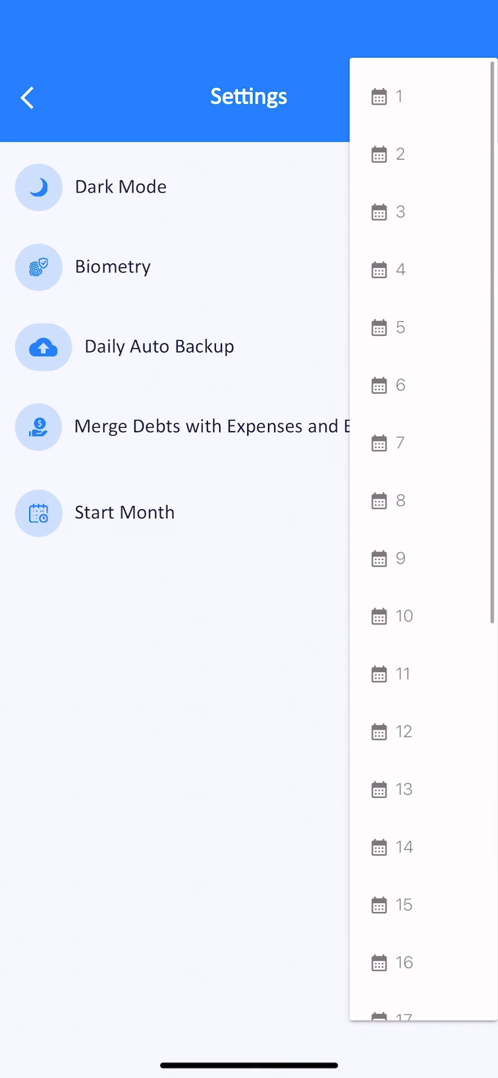